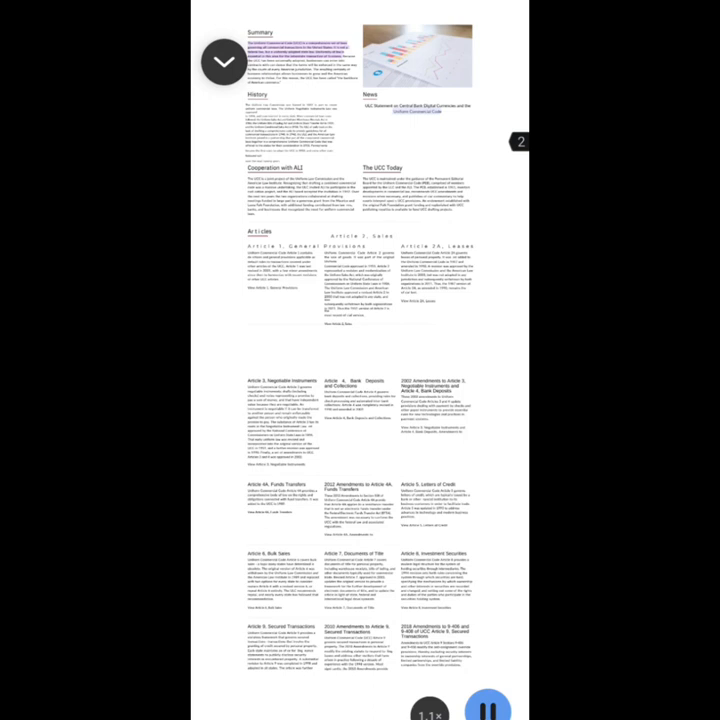
Keep reading page 2 aloud from the Summary to the Articles headings, scrolling down.
double_click(284, 245)
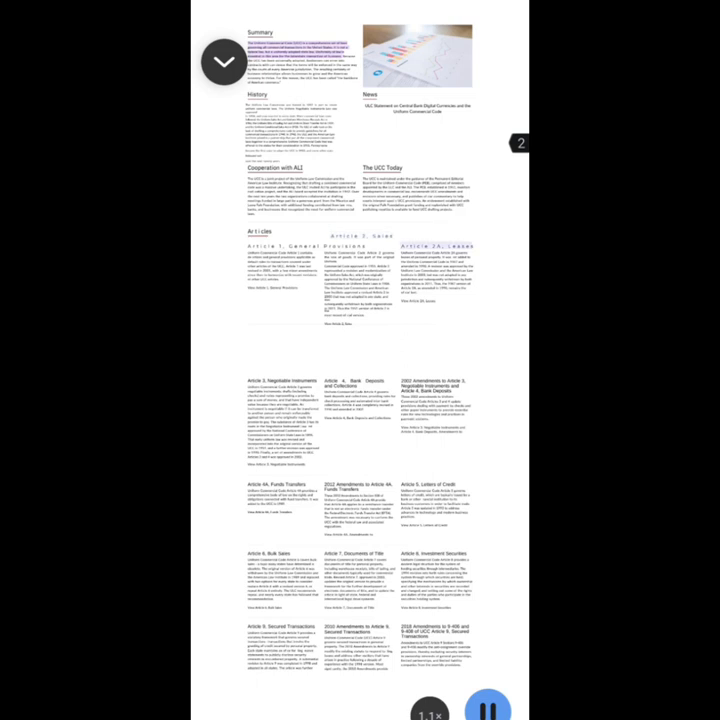
scroll("down", 3)
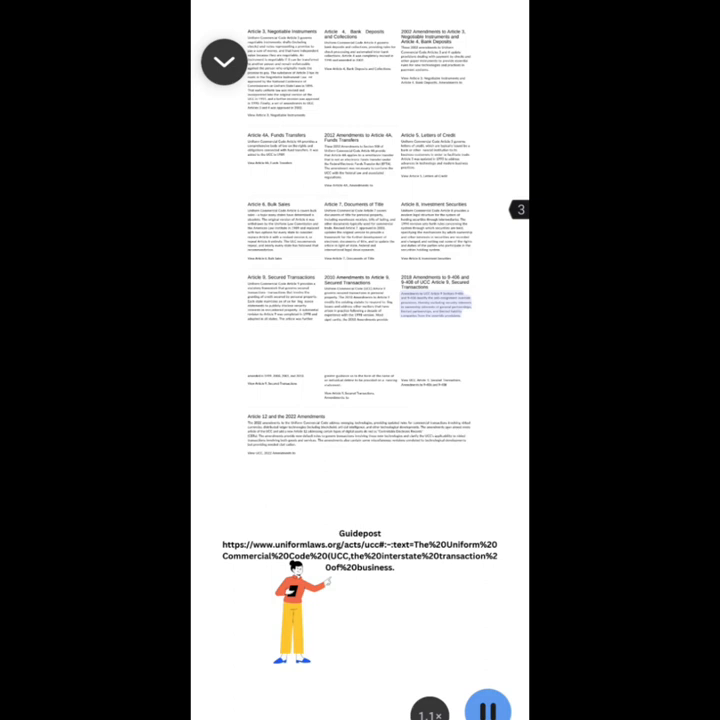
Scroll down as read-aloud reaches the 2018 Amendments to 9-406 and 9-408.
scroll("down", 3)
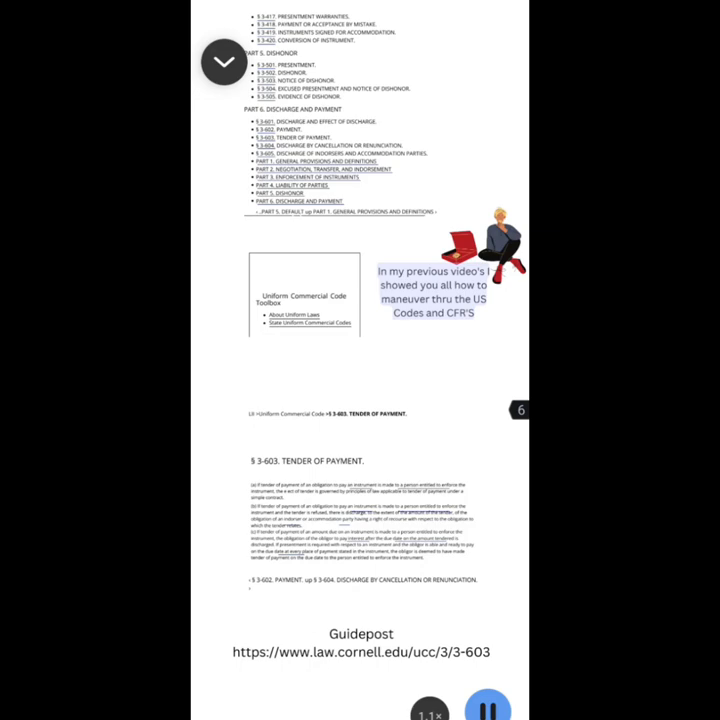
scroll("down", 3)
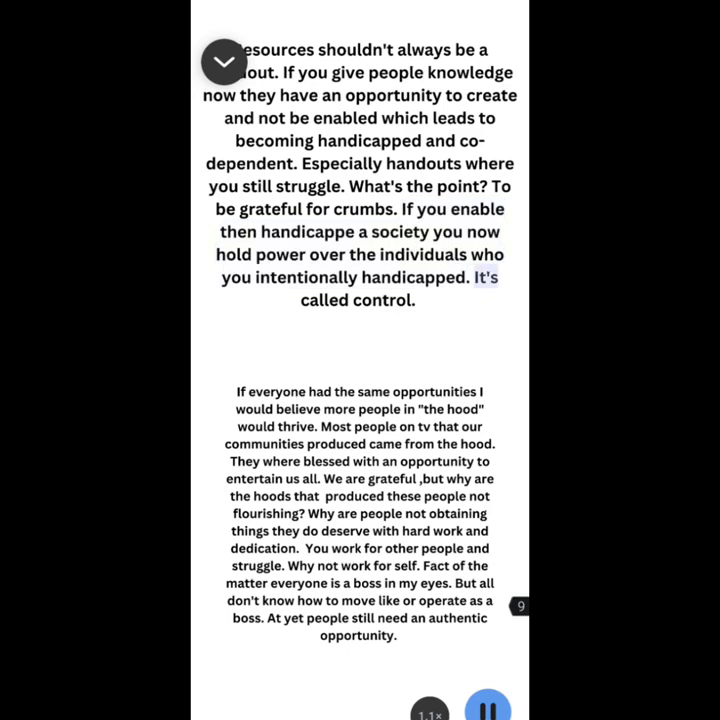
Scroll down as read-aloud moves to page 10's passage on opportunities in "the hood".
scroll("down", 3)
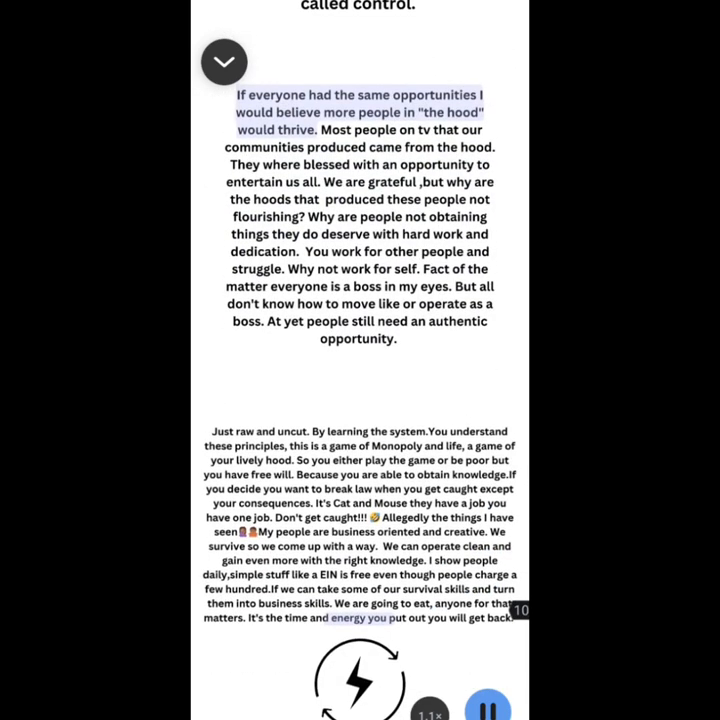